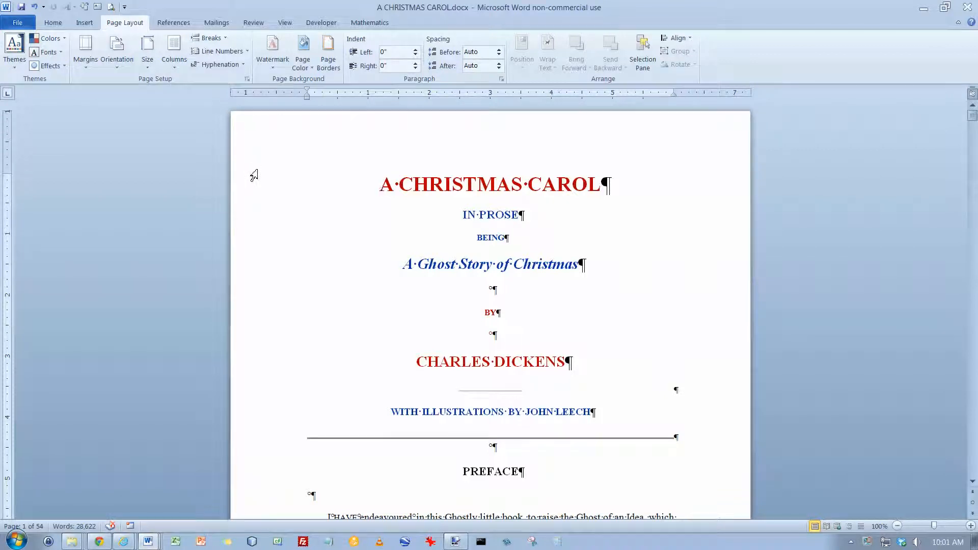
mouse_move(387, 257)
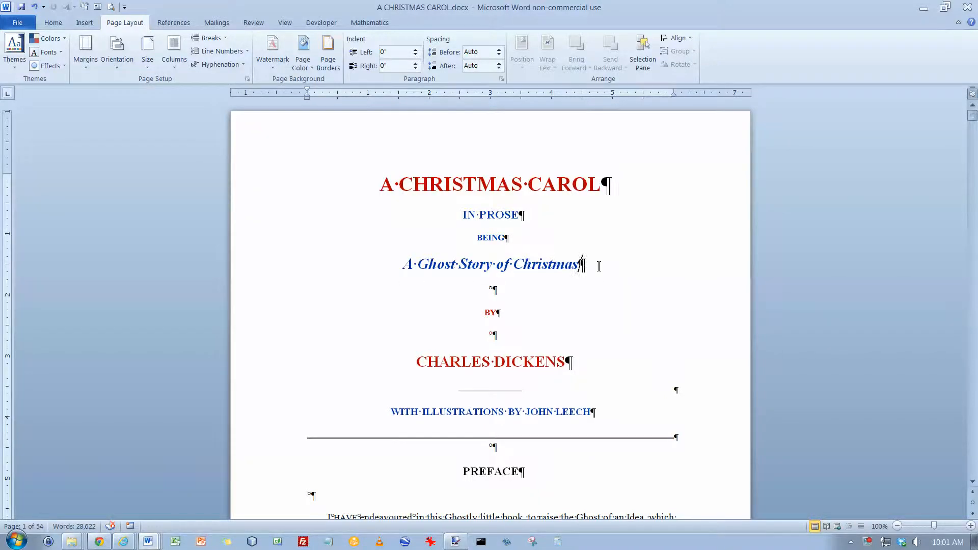
Scroll to Stave One and place the cursor in the paragraph beginning 'Marley was dead.'.
scroll("down", 3)
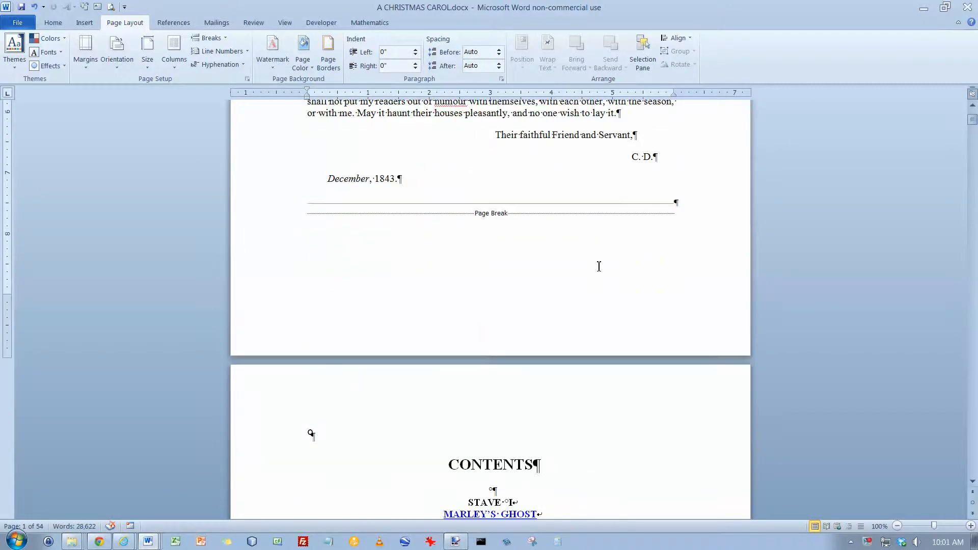
scroll("down", 3)
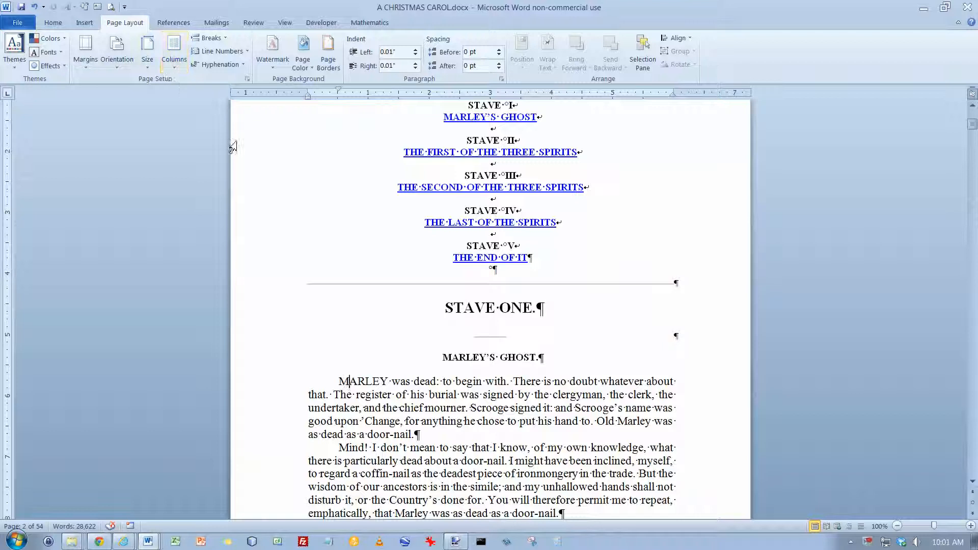
left_click(83, 22)
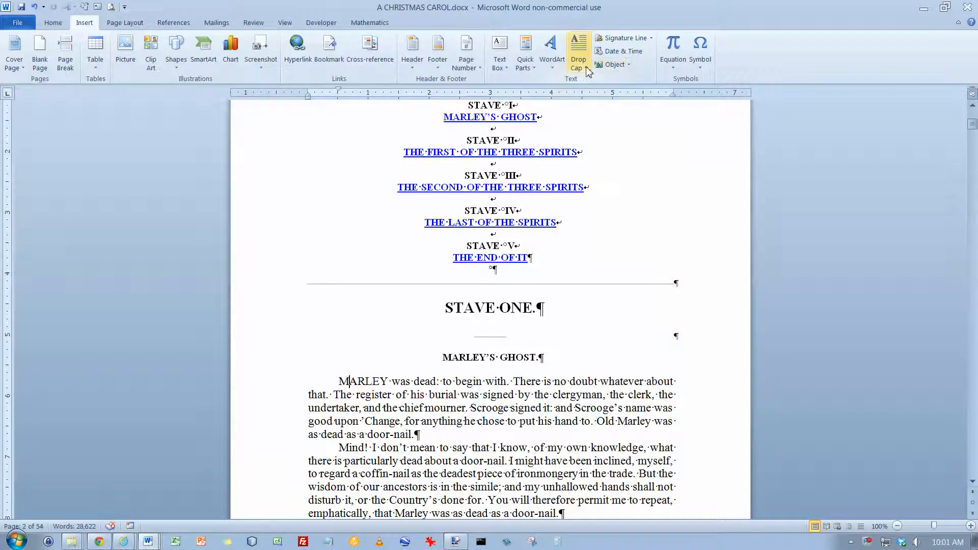
Preview the Dropped and In margin drop cap styles, then apply Dropped to the opening M.
left_click(576, 53)
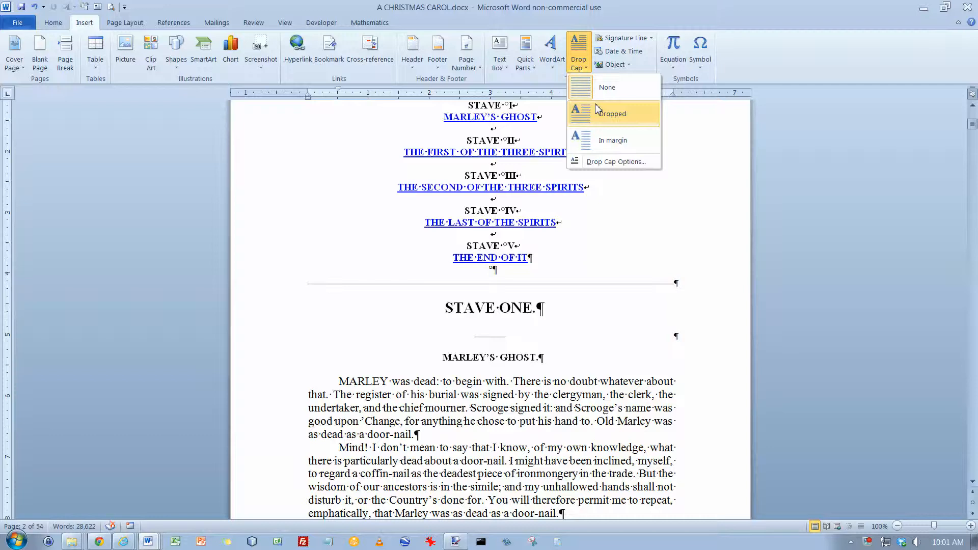
left_click(611, 113)
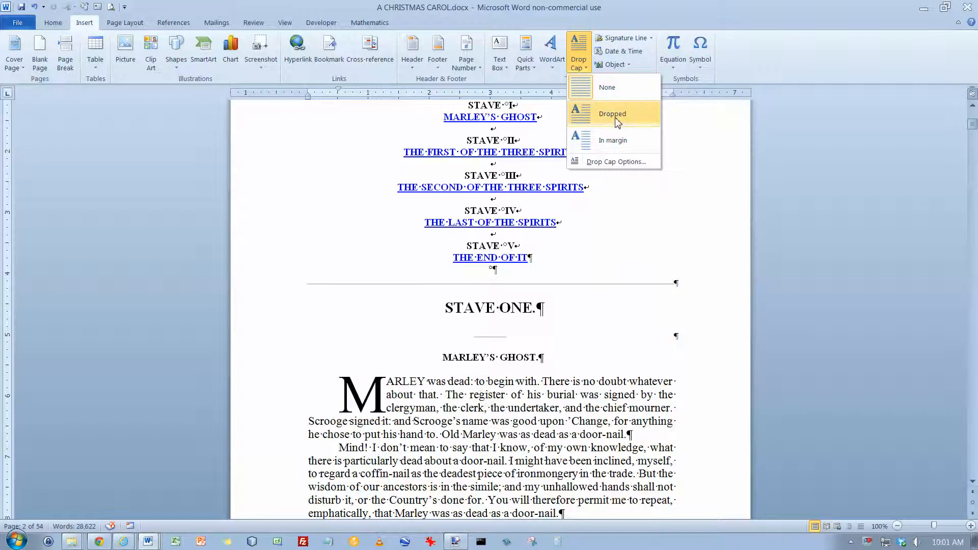
mouse_move(613, 140)
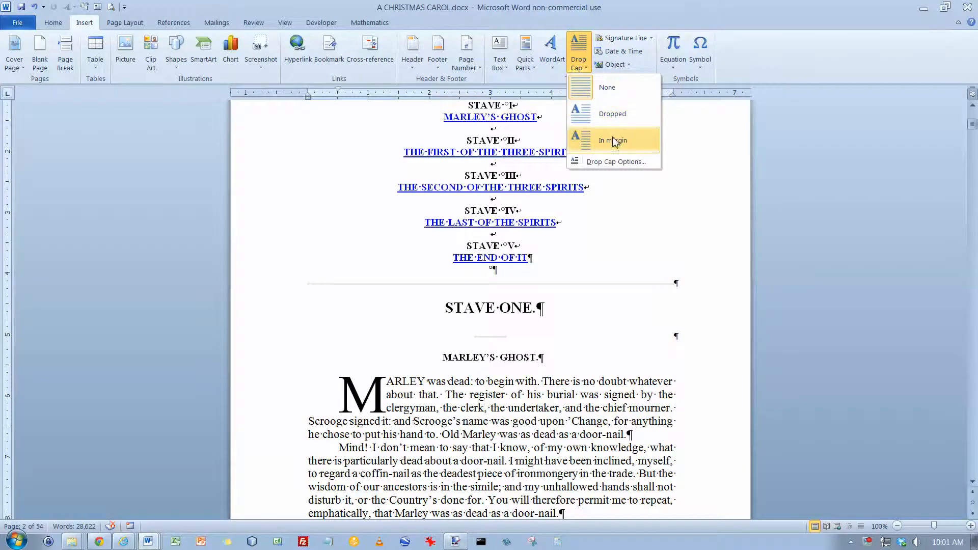
left_click(612, 140)
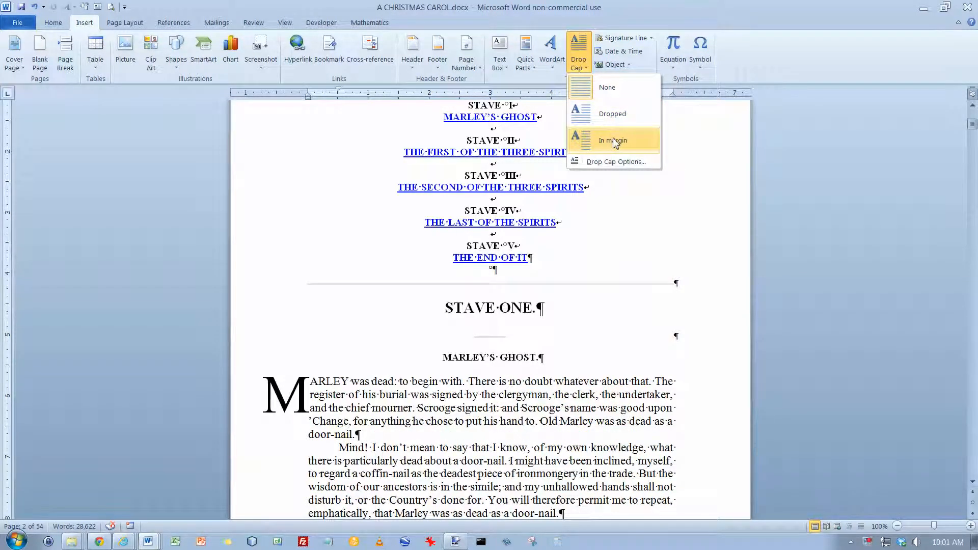
left_click(611, 114)
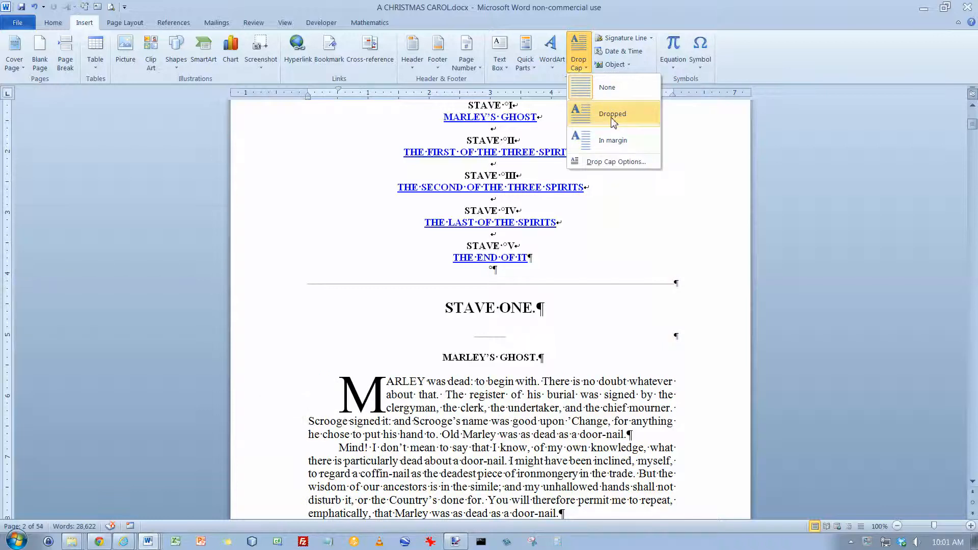
left_click(612, 114)
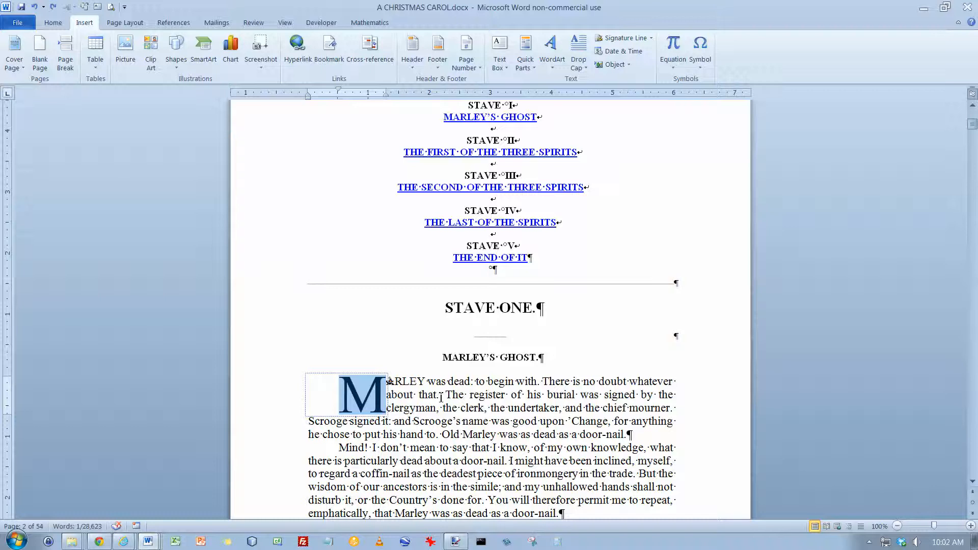
left_click(441, 395)
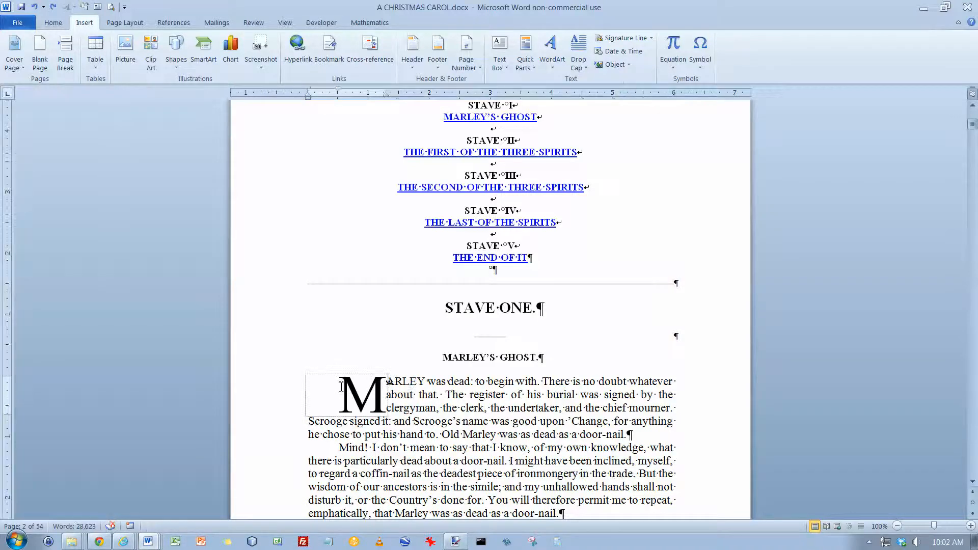
left_click(362, 394)
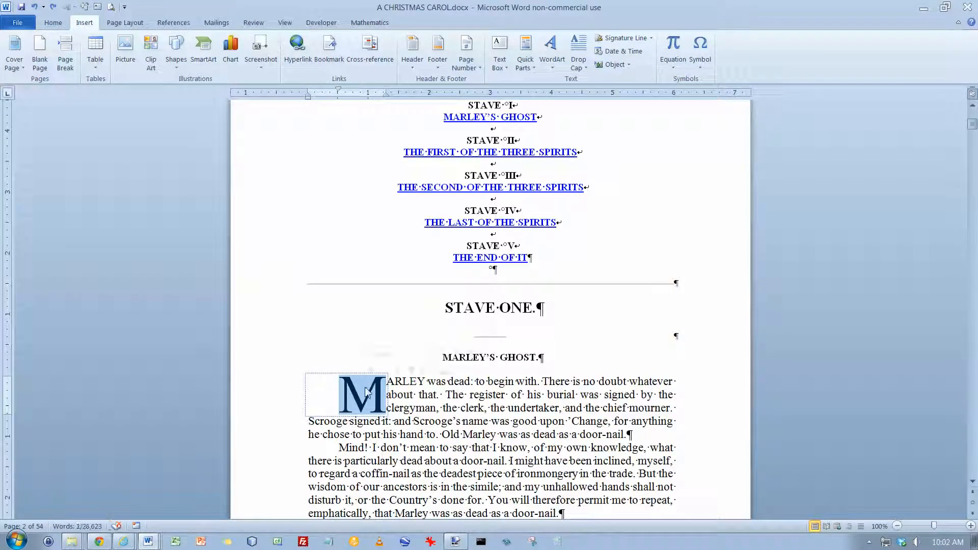
left_click(361, 393)
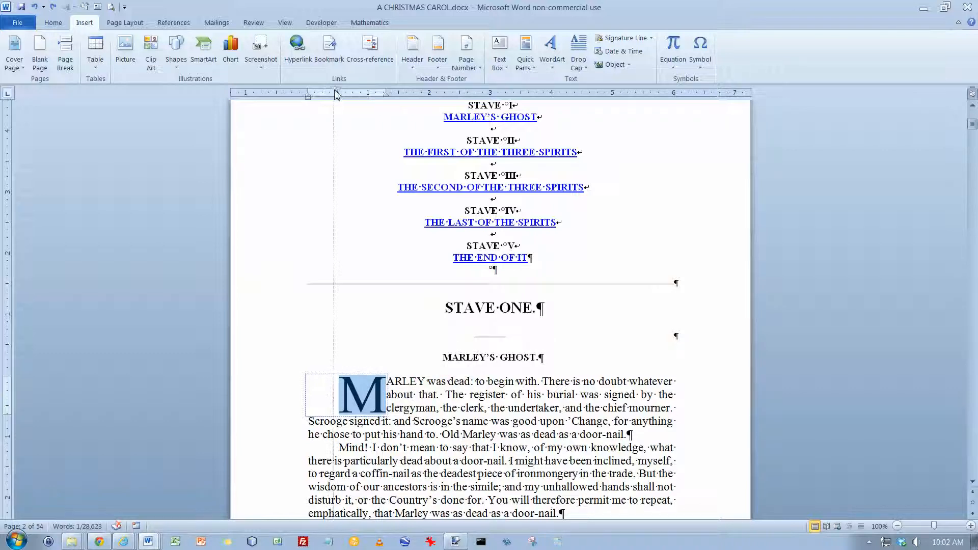
Remove the paragraph's first-line indent so the dropped M meets the left margin.
left_click_drag(336, 95, 308, 95)
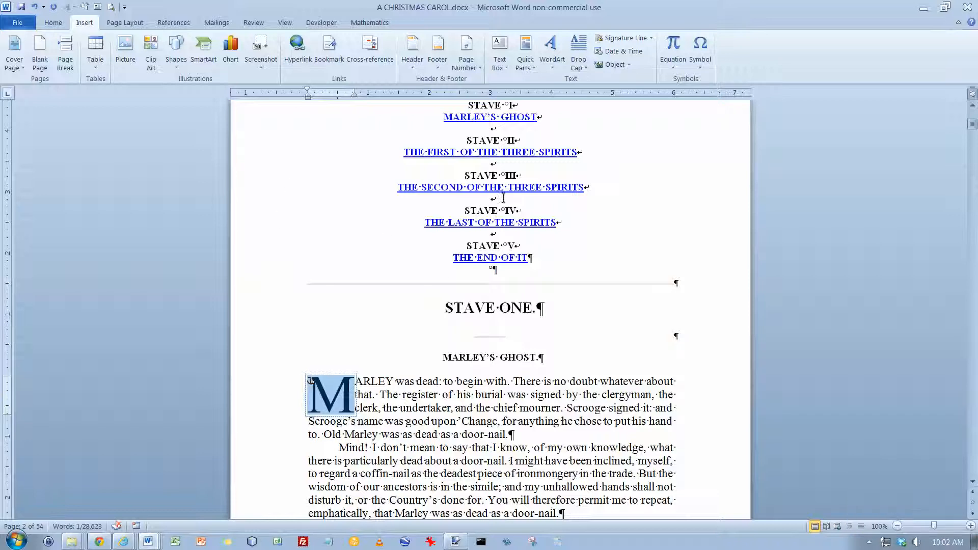
left_click(578, 51)
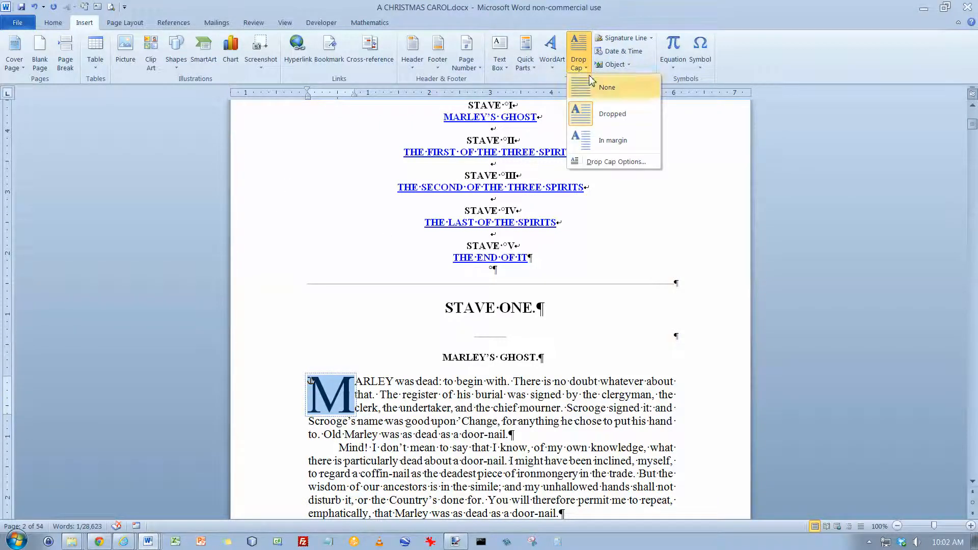
Open the Drop Cap Options dialog for the dropped capital M.
left_click(616, 162)
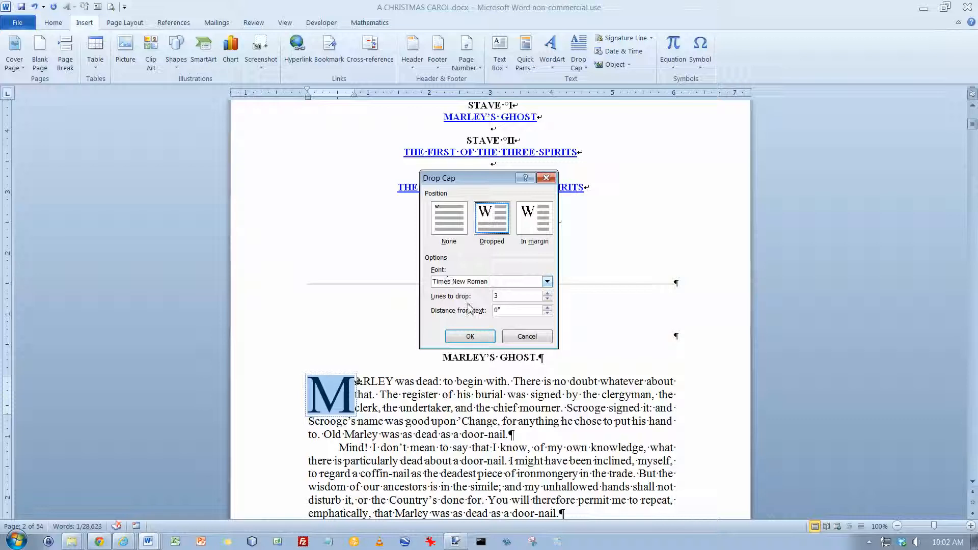
mouse_move(511, 325)
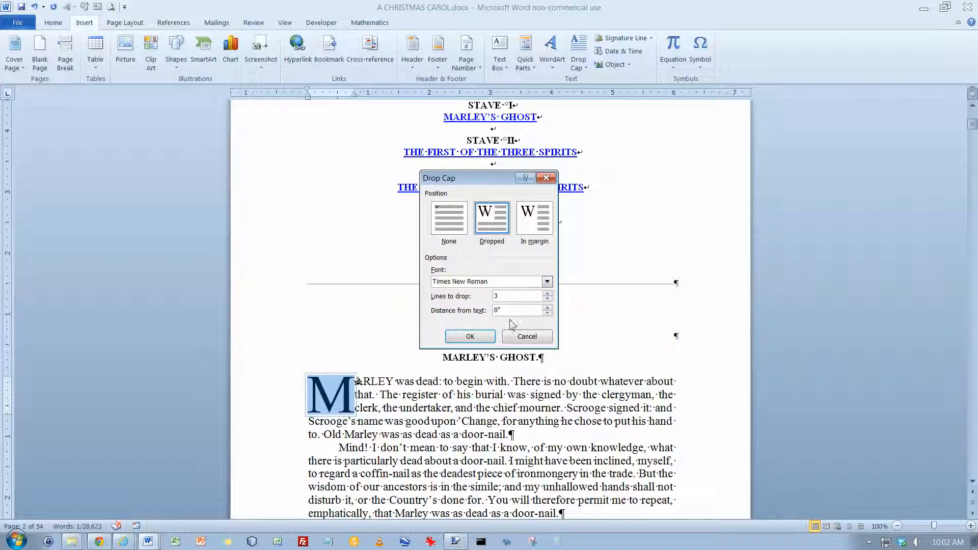
mouse_move(475, 317)
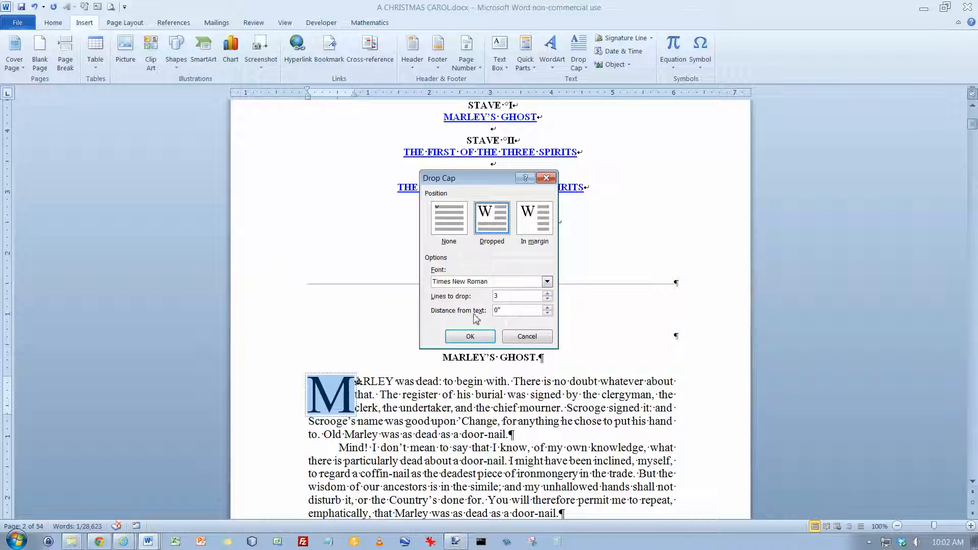